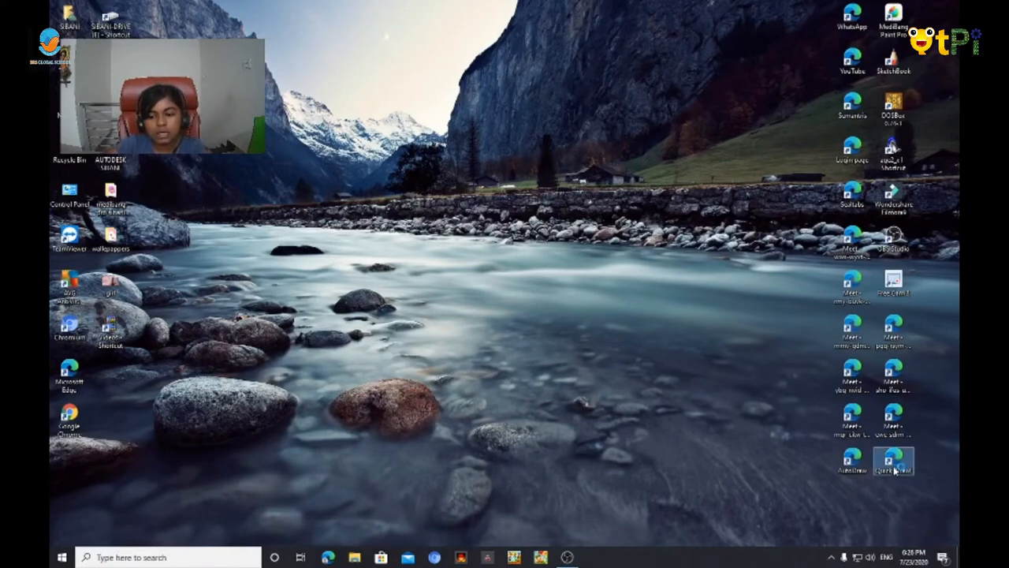
# Step: Launch quickdraw.withgoogle.com from the desktop shortcut
pyautogui.doubleClick(892, 459)
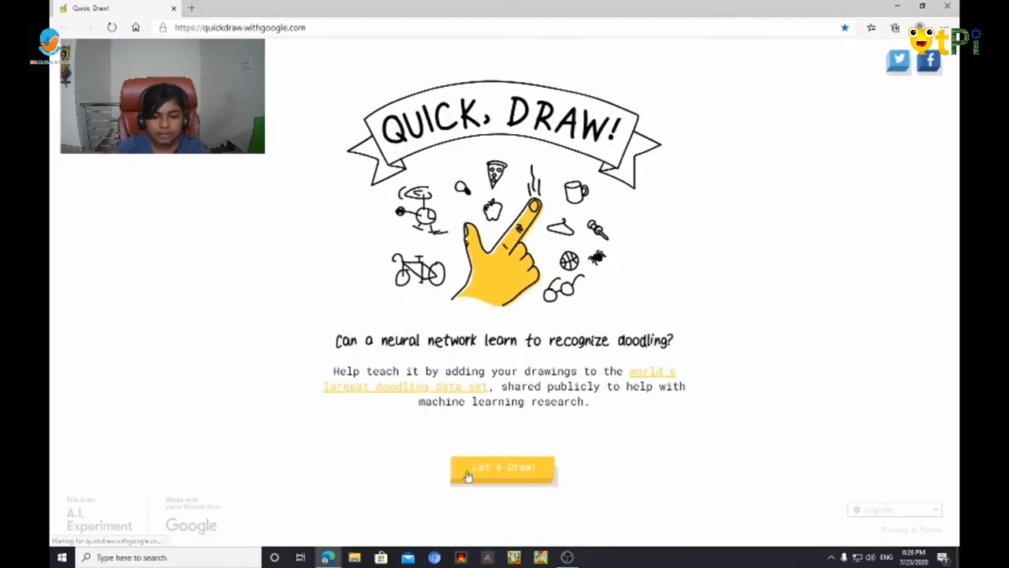
# Step: Start a game via Let's Draw!, accept the lightning prompt and doodle a lightning bolt
pyautogui.click(501, 468)
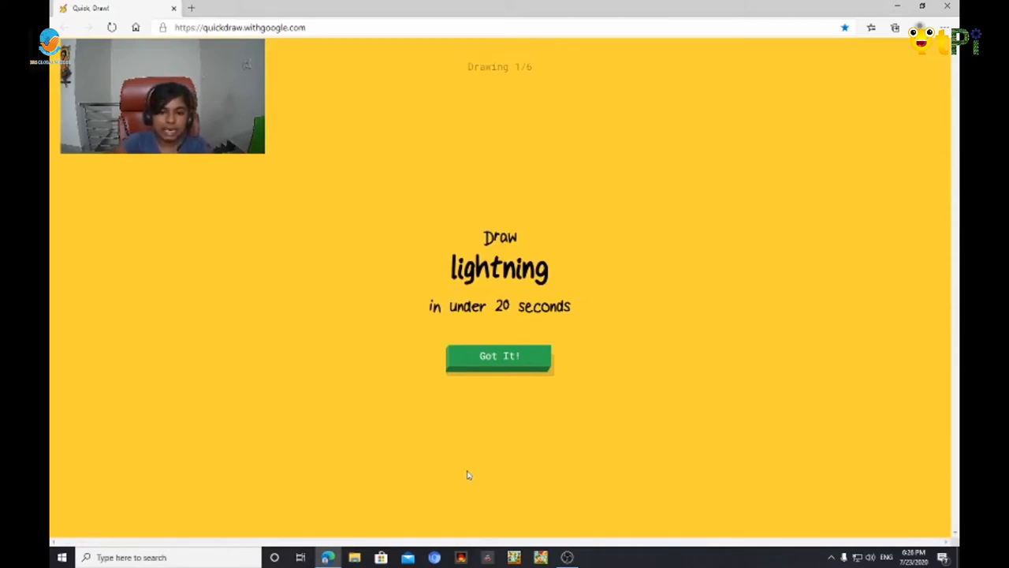
pyautogui.moveTo(454, 329)
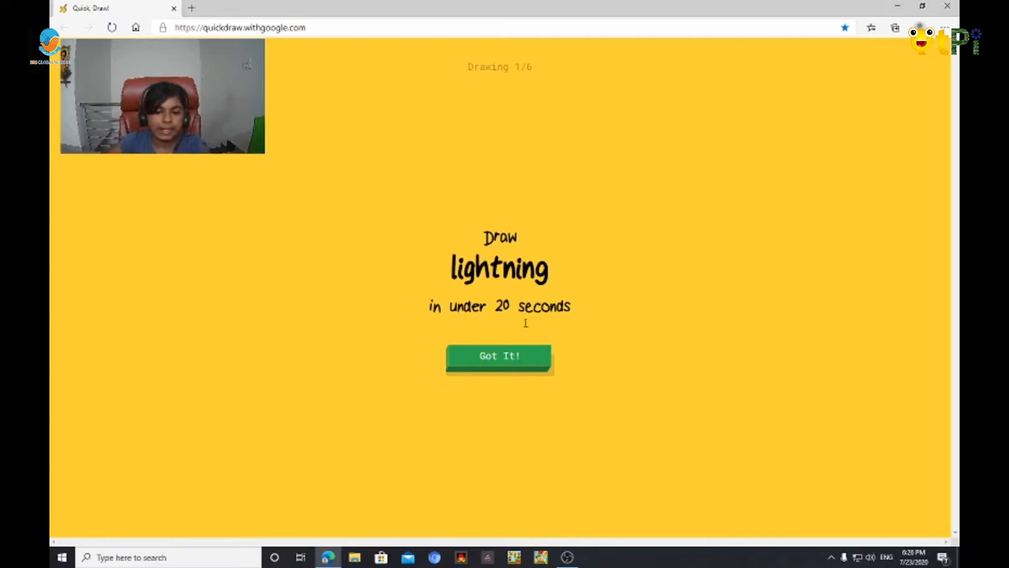
pyautogui.moveTo(502, 330)
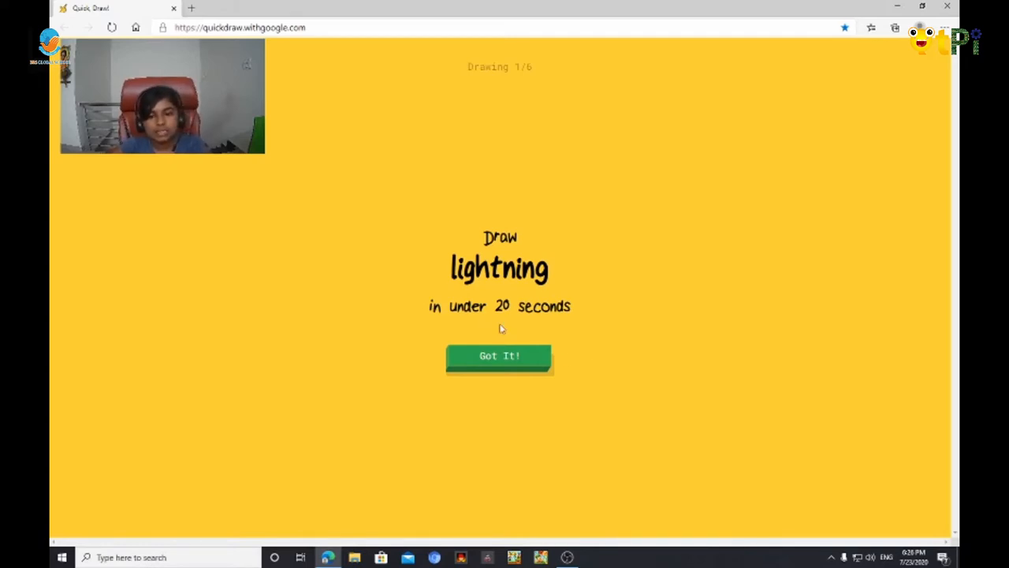
pyautogui.moveTo(499, 328)
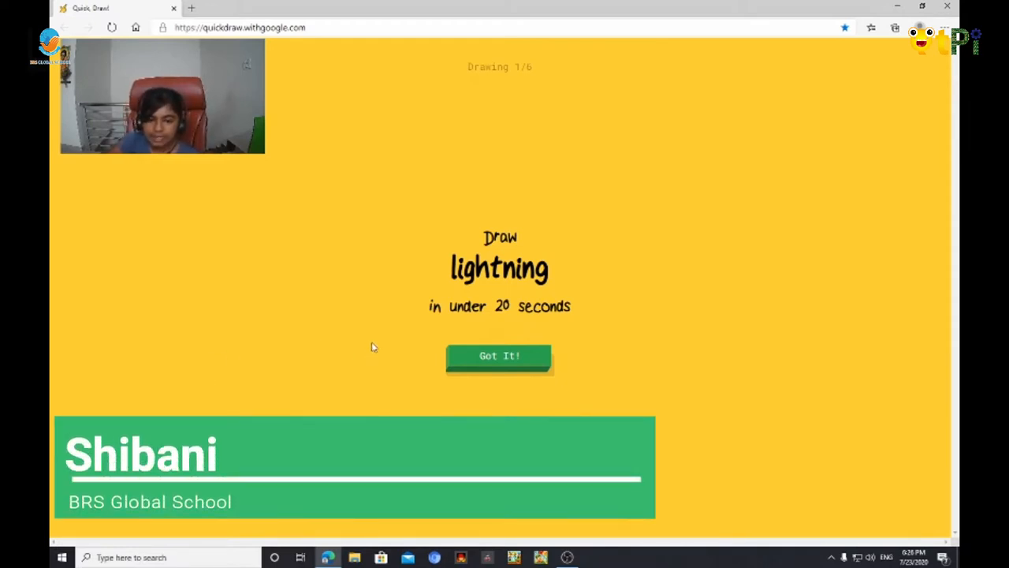
pyautogui.moveTo(376, 337)
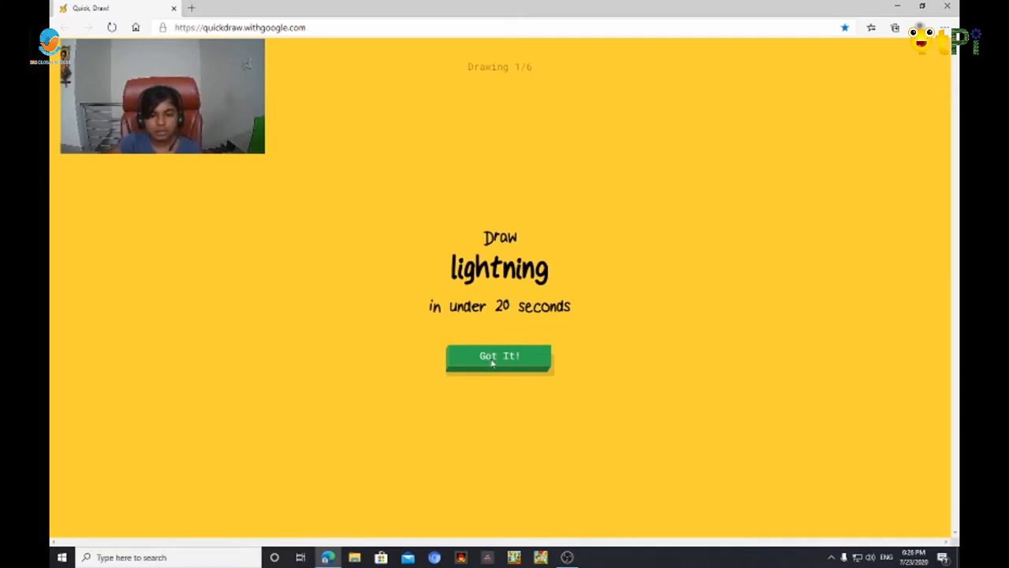
pyautogui.click(498, 357)
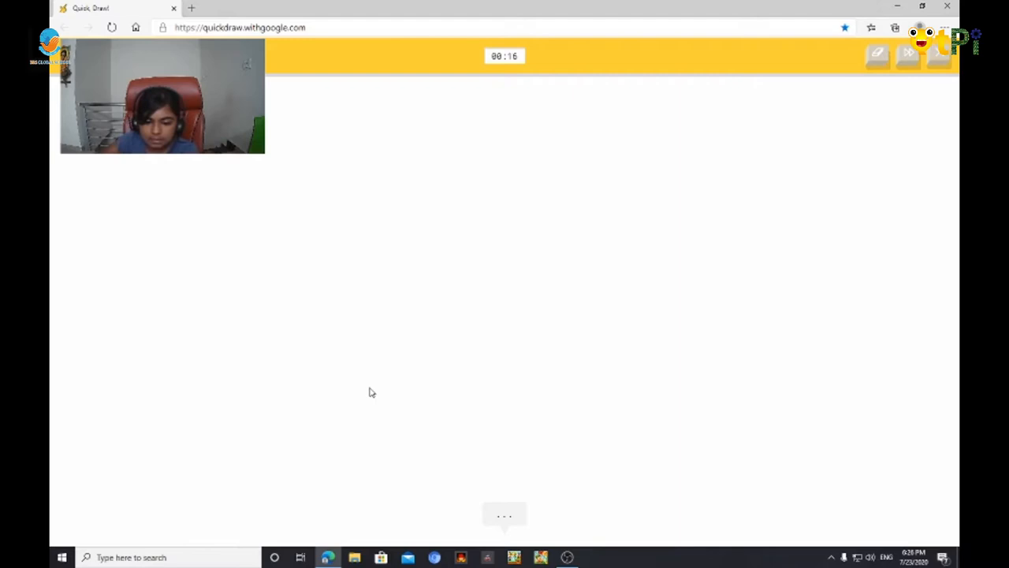
pyautogui.moveTo(438, 284); pyautogui.dragTo(489, 346)
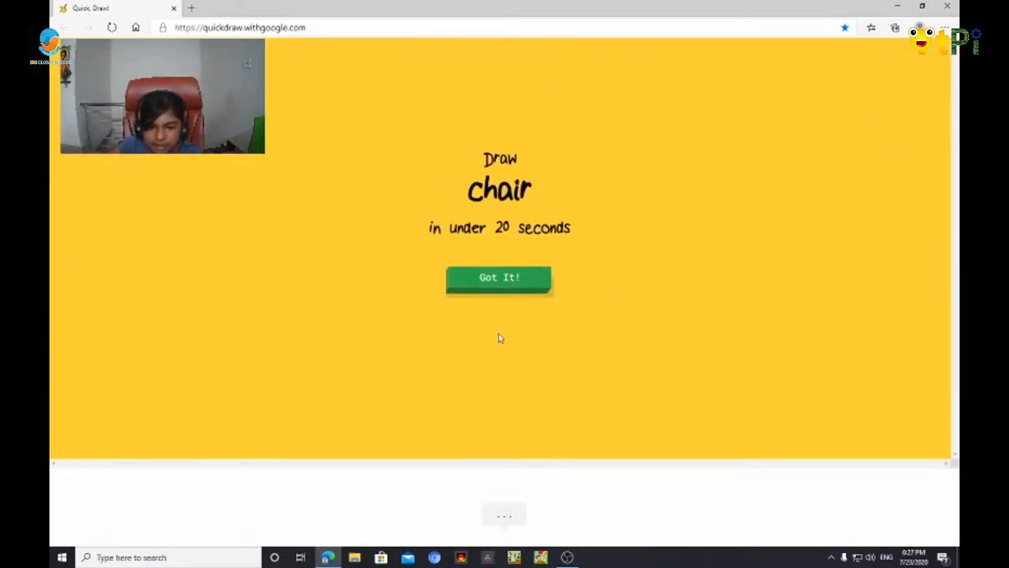
# Step: Accept the chair prompt and sketch a first chair leg before the round ends
pyautogui.click(498, 277)
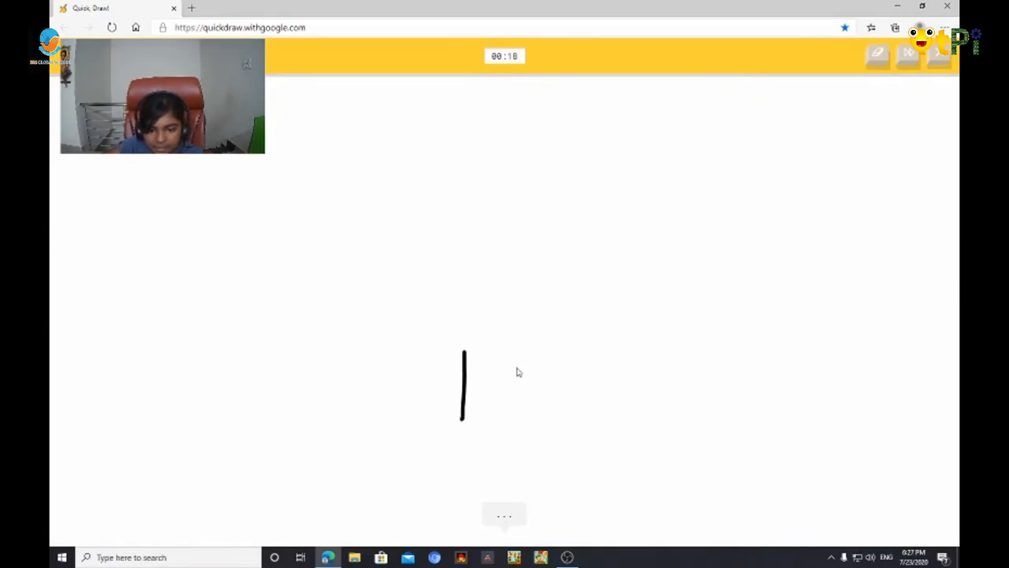
pyautogui.moveTo(463, 350); pyautogui.dragTo(556, 350)
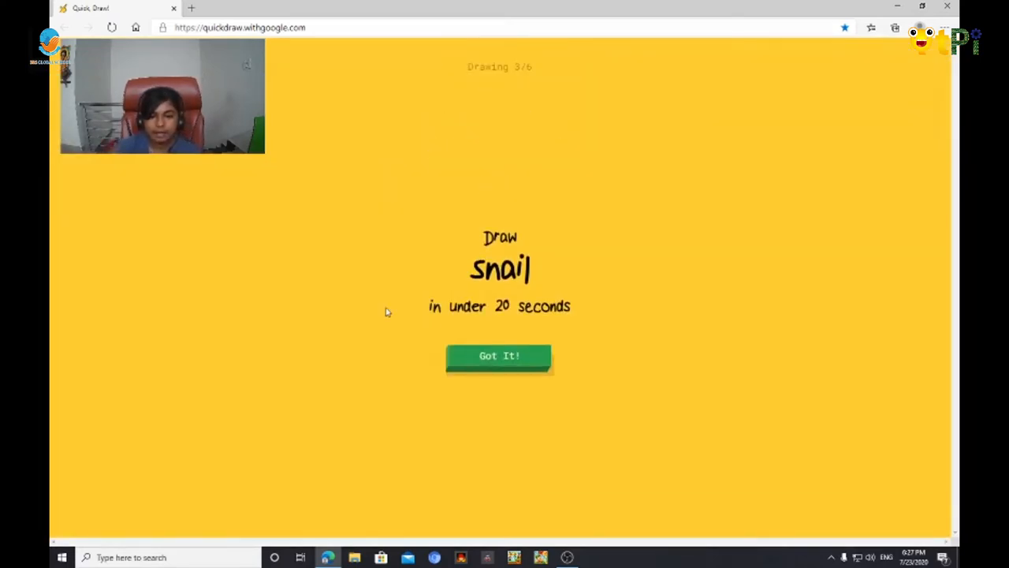
pyautogui.moveTo(322, 275)
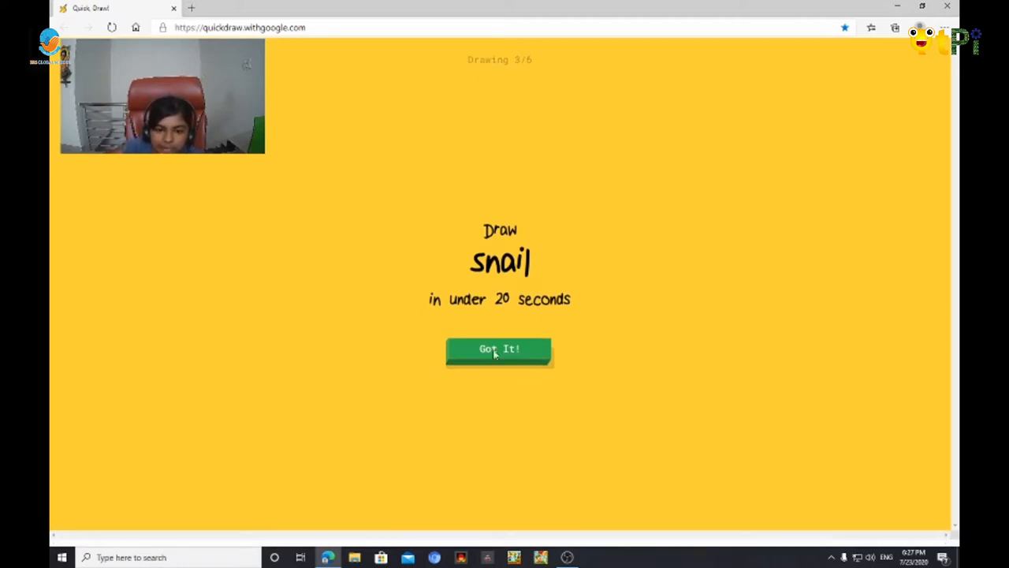
# Step: Accept the snail prompt and sketch a snail outline with two strokes
pyautogui.click(499, 350)
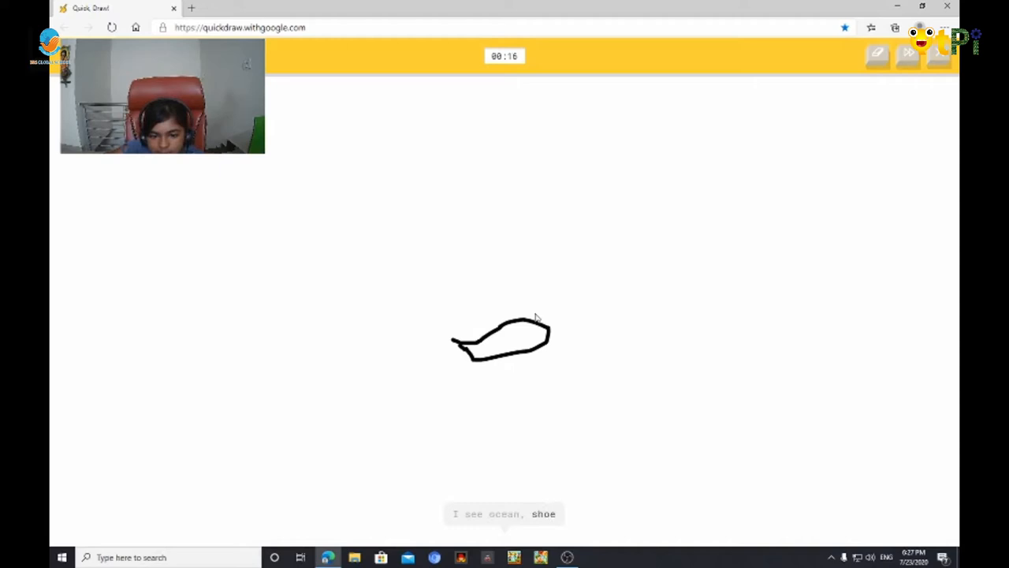
pyautogui.moveTo(473, 323); pyautogui.dragTo(476, 344)
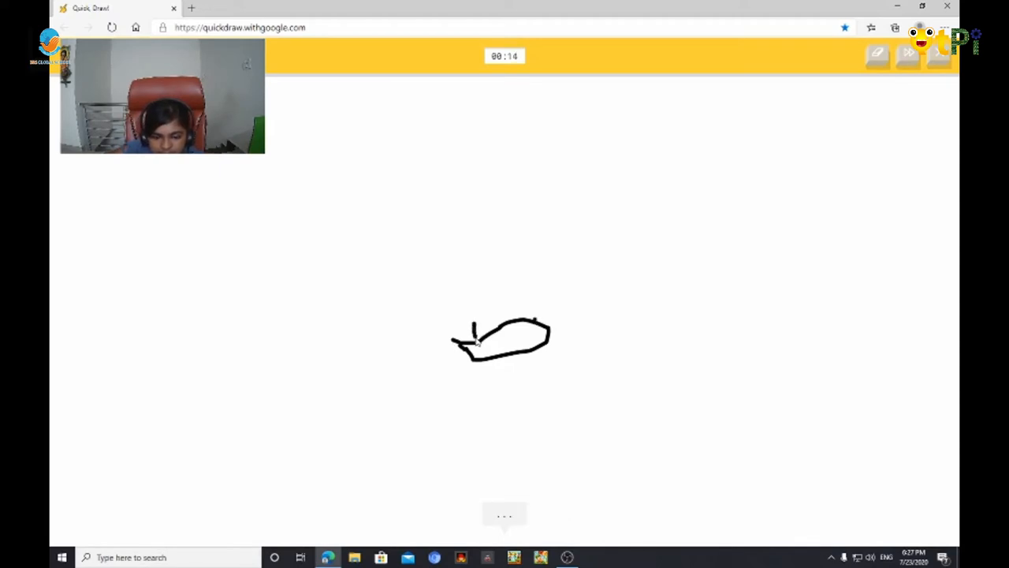
pyautogui.moveTo(473, 327); pyautogui.dragTo(486, 339)
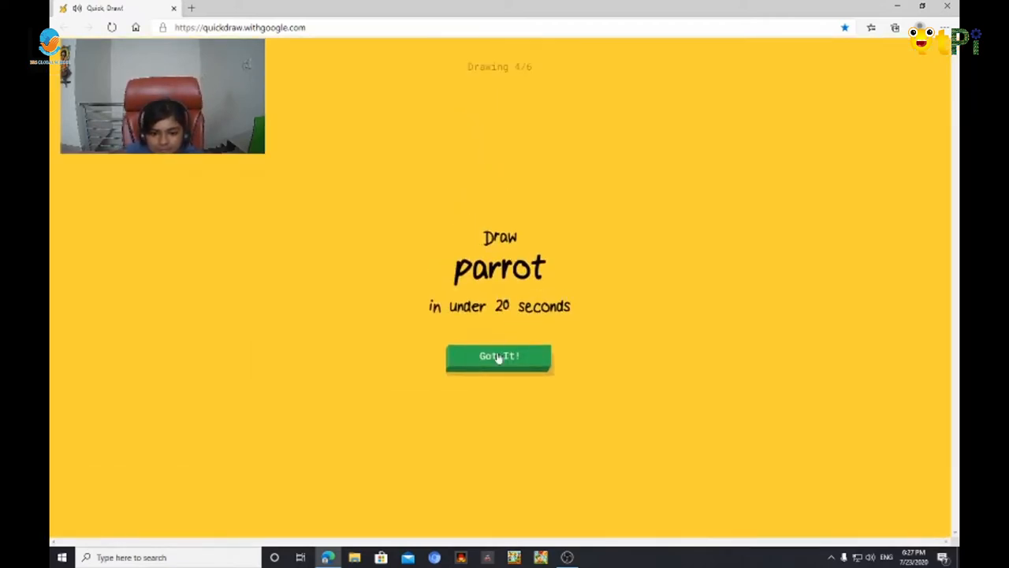
# Step: Accept the parrot prompt, then quit the game from the confirmation dialog
pyautogui.click(498, 356)
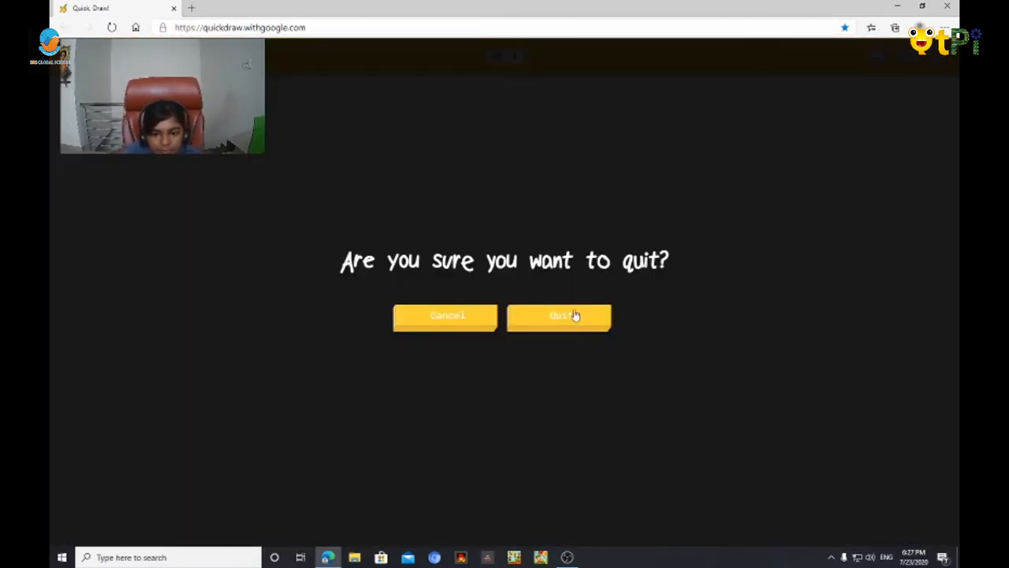
pyautogui.click(558, 315)
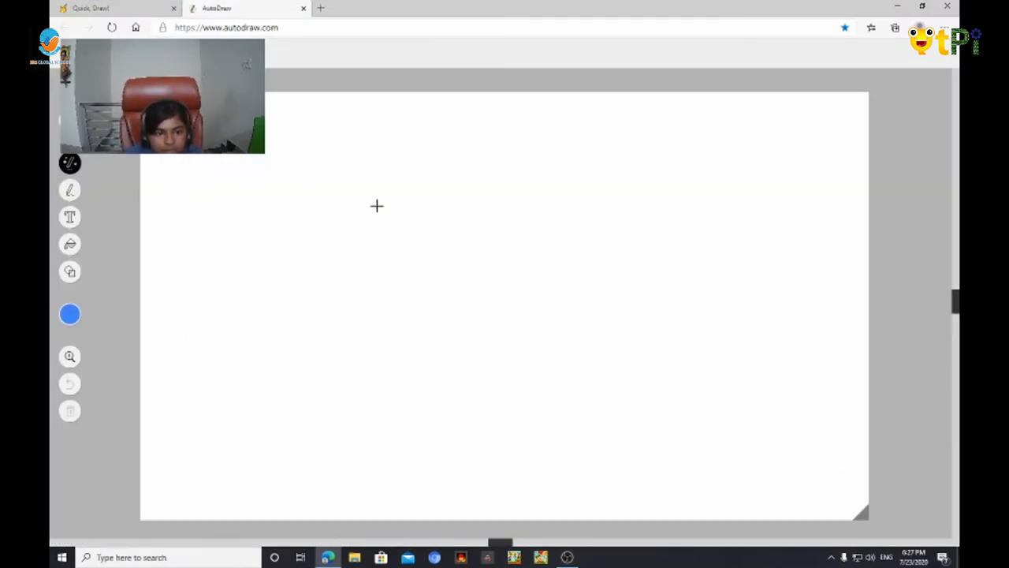
pyautogui.moveTo(315, 208)
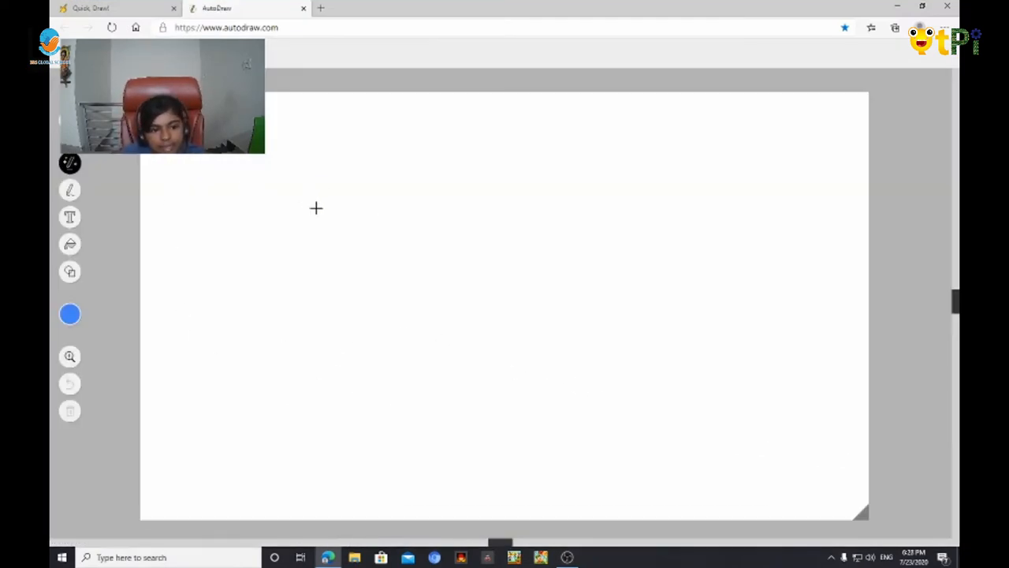
pyautogui.moveTo(350, 255)
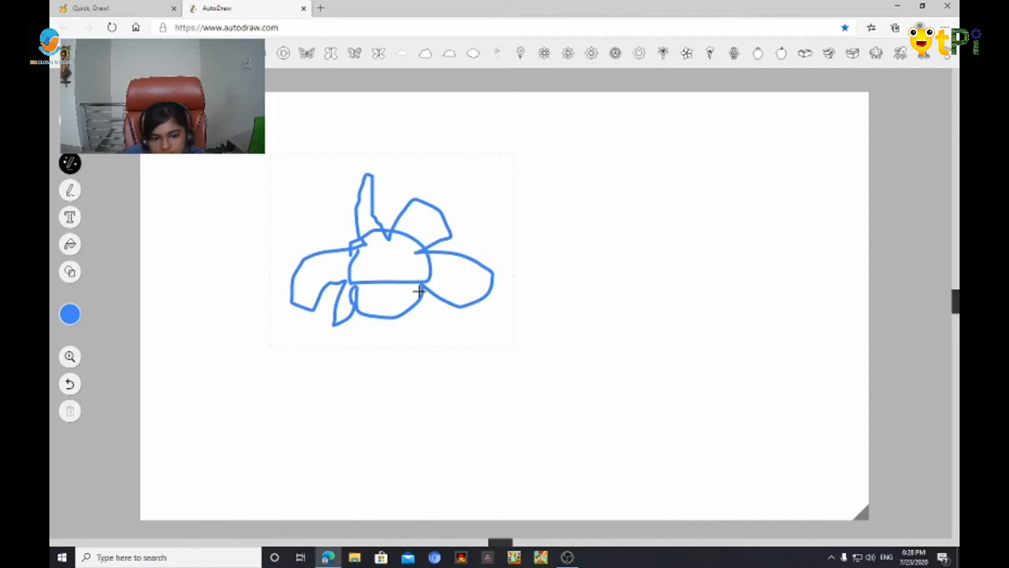
# Step: Sketch a rough flower with petals so AutoDraw suggests a clean flower icon
pyautogui.moveTo(422, 307); pyautogui.dragTo(450, 394)
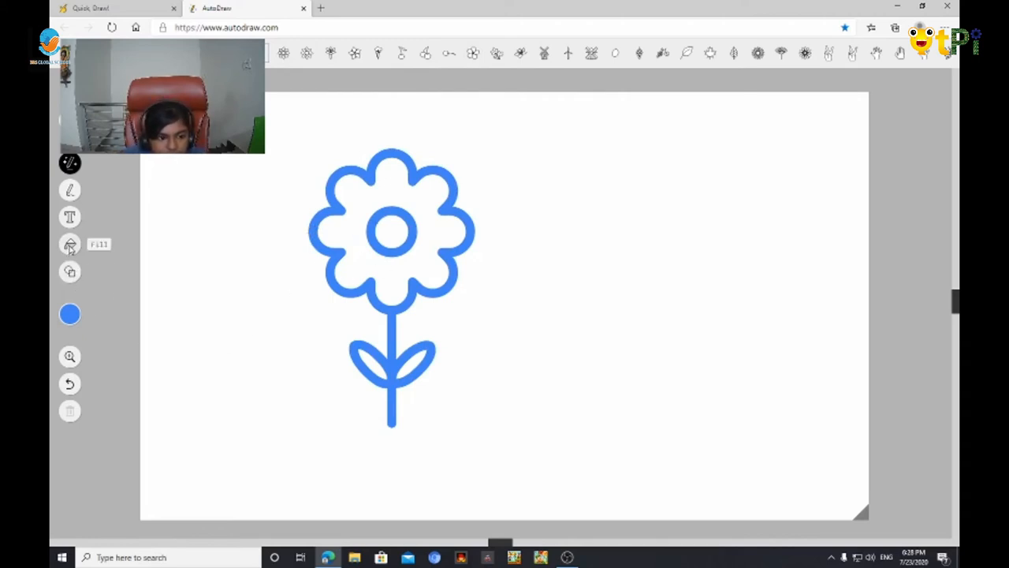
# Step: Fill the flower's petals red, its centre purple and both leaves green
pyautogui.click(69, 314)
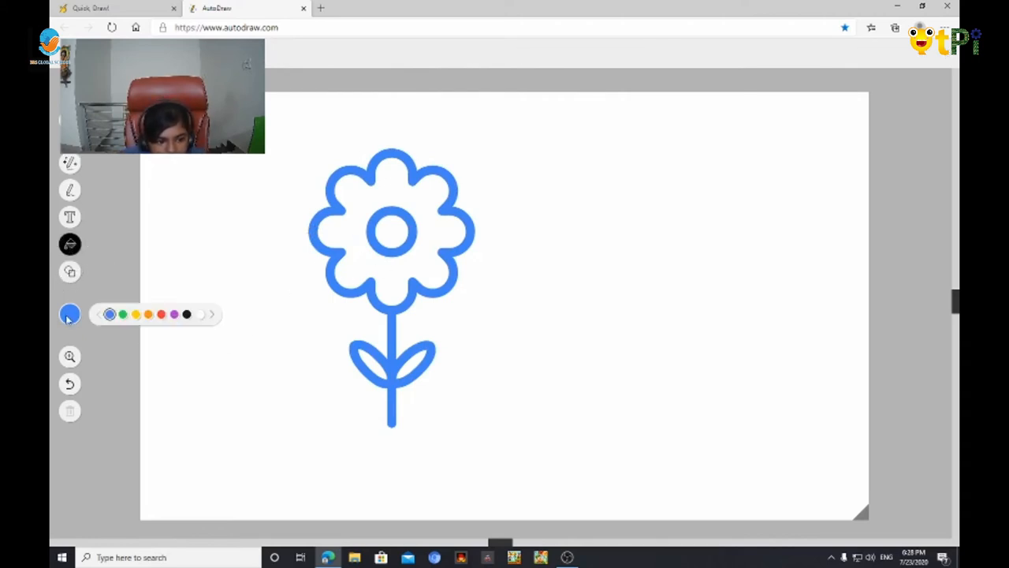
pyautogui.moveTo(76, 322)
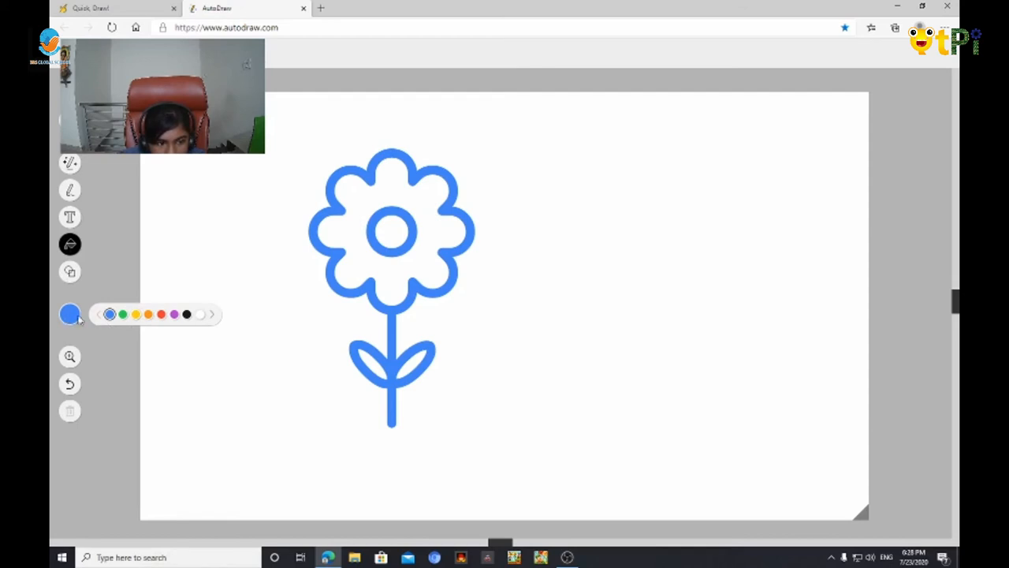
pyautogui.click(349, 234)
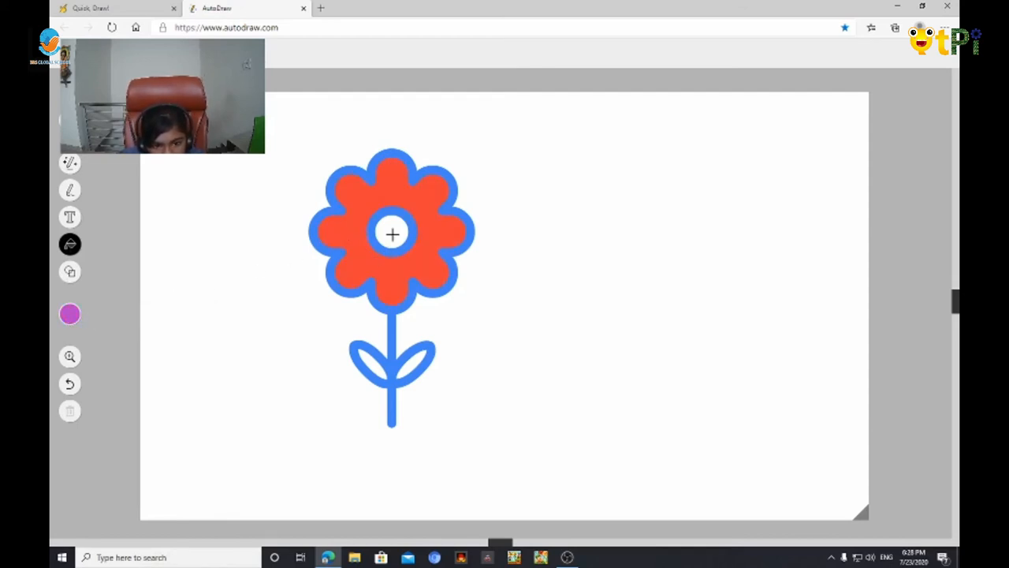
pyautogui.click(70, 313)
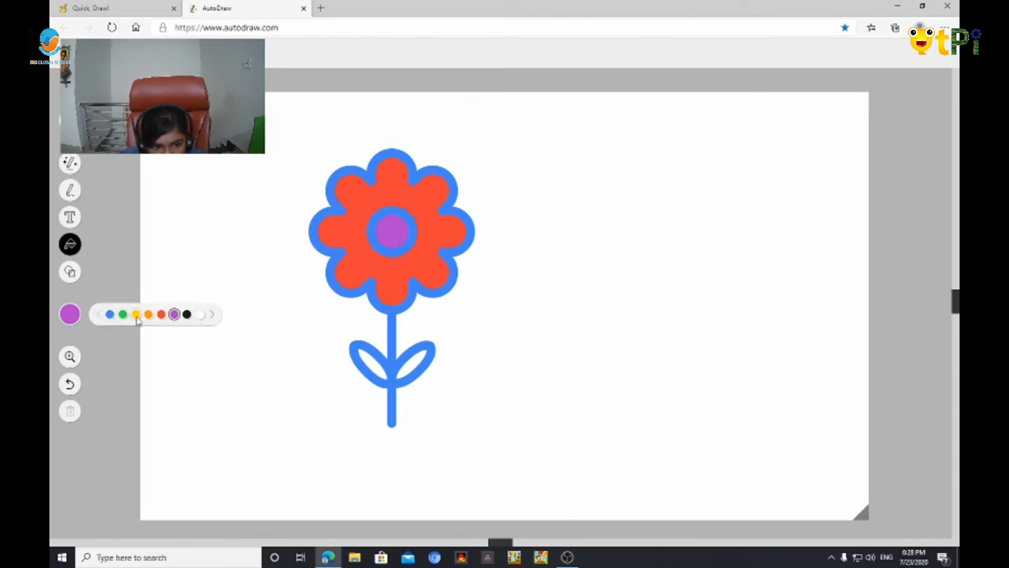
pyautogui.click(123, 314)
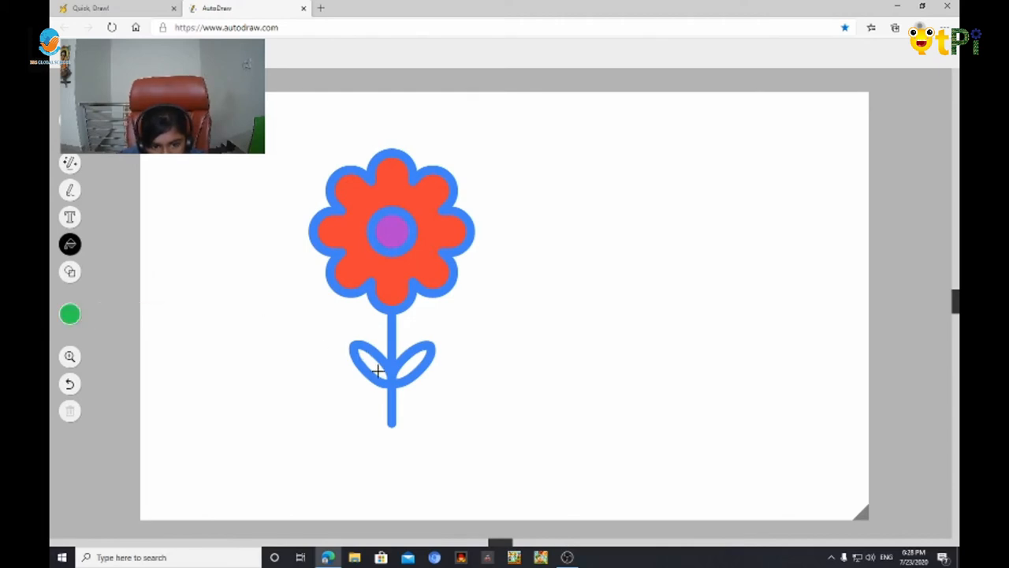
pyautogui.click(376, 372)
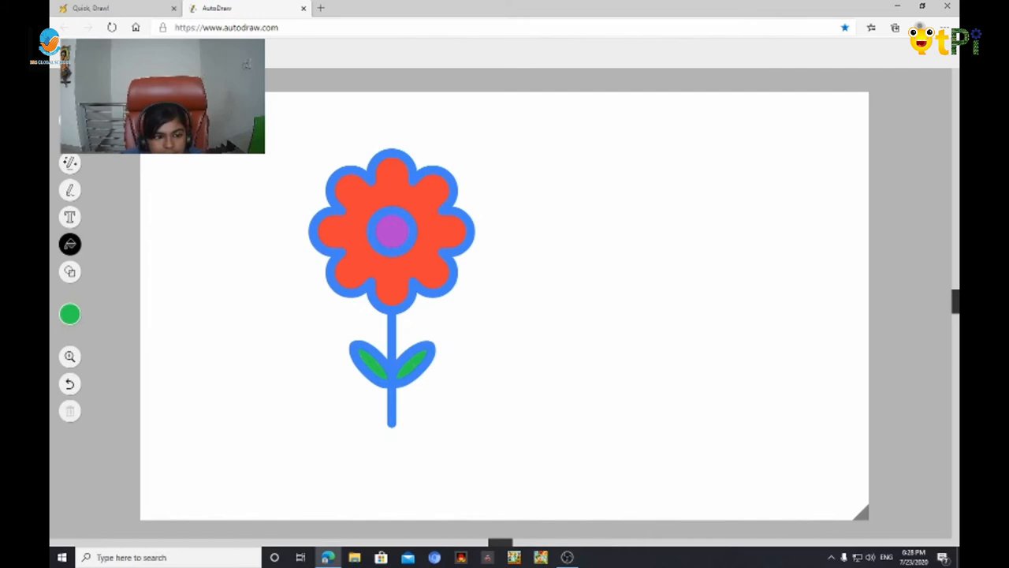
pyautogui.moveTo(286, 199)
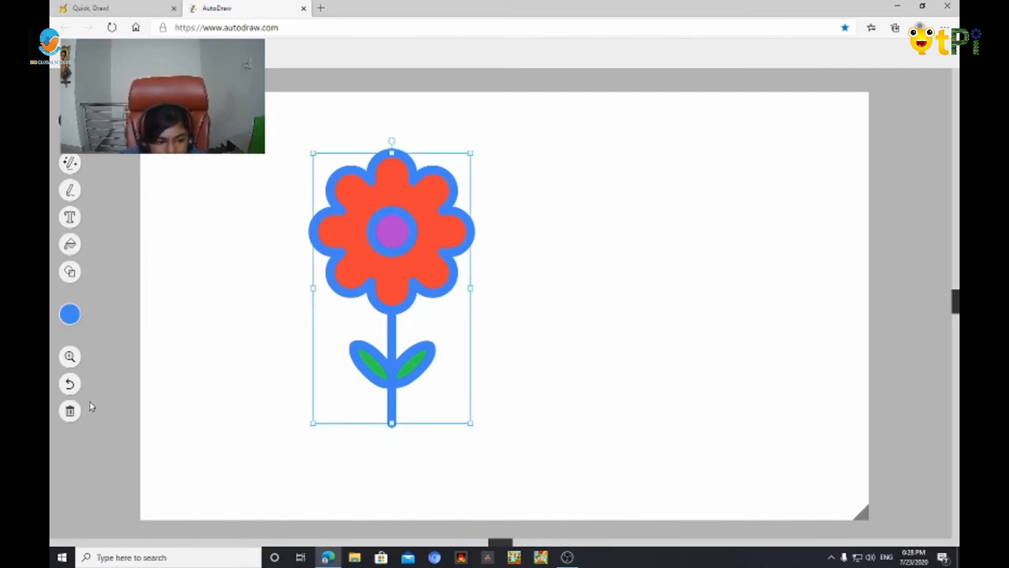
# Step: Delete the whole coloured flower, leaving the canvas blank
pyautogui.click(69, 410)
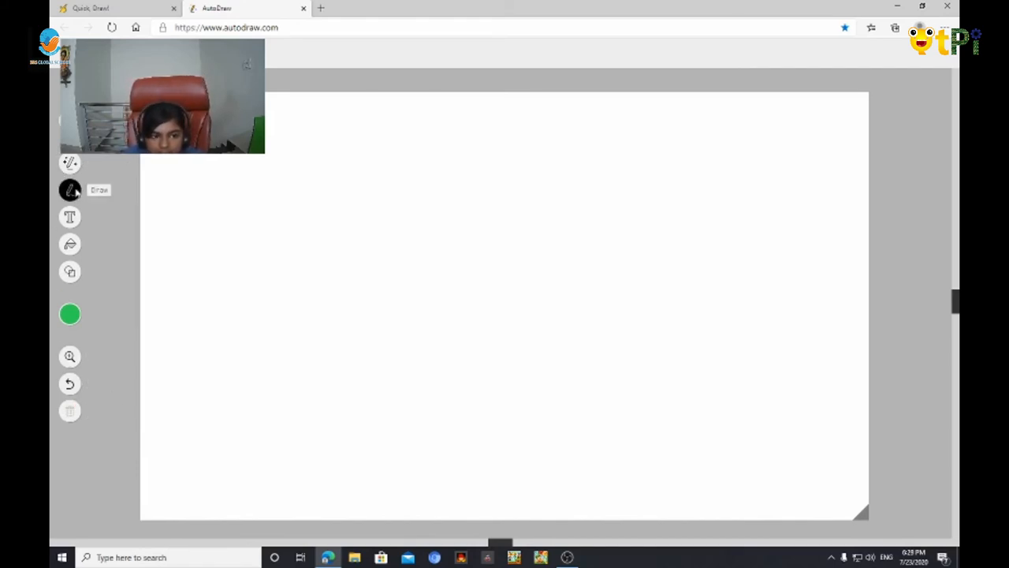
pyautogui.moveTo(199, 199)
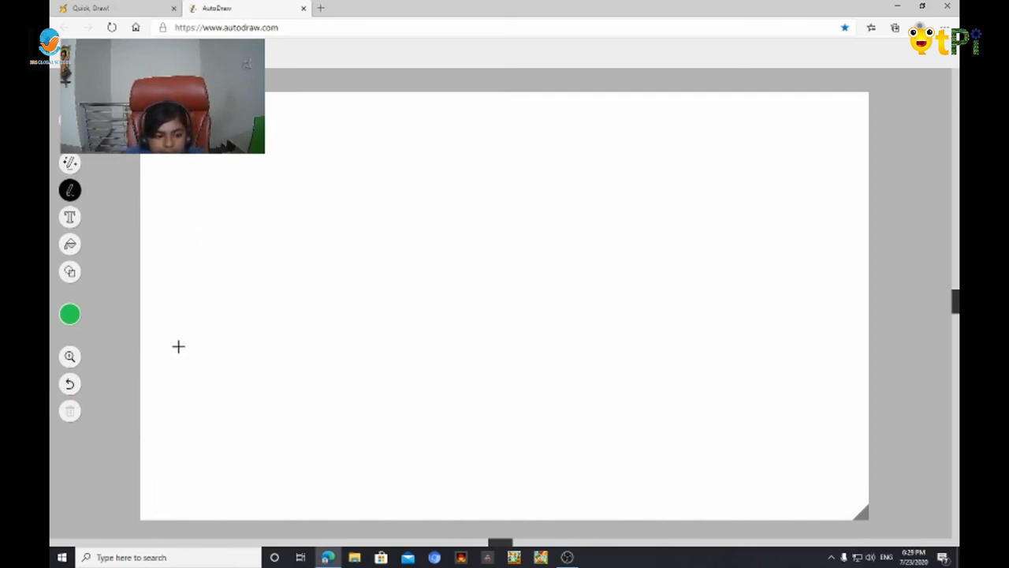
pyautogui.moveTo(69, 189)
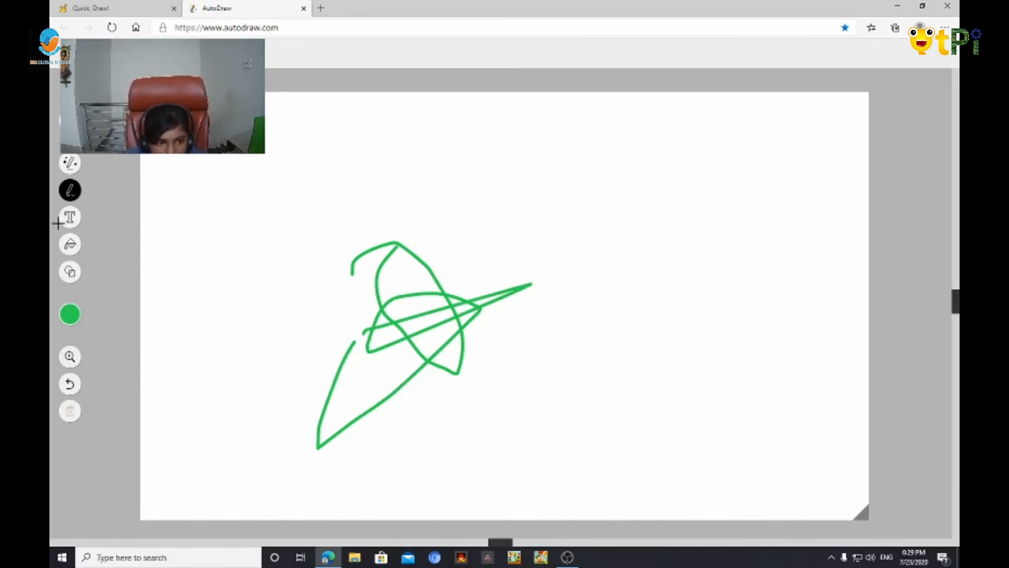
pyautogui.moveTo(108, 173)
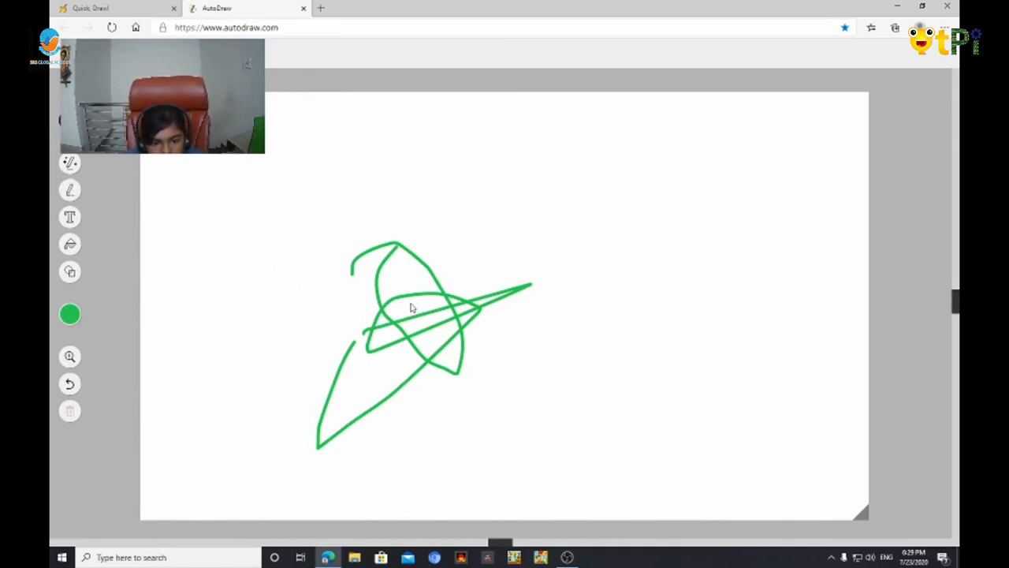
pyautogui.click(411, 307)
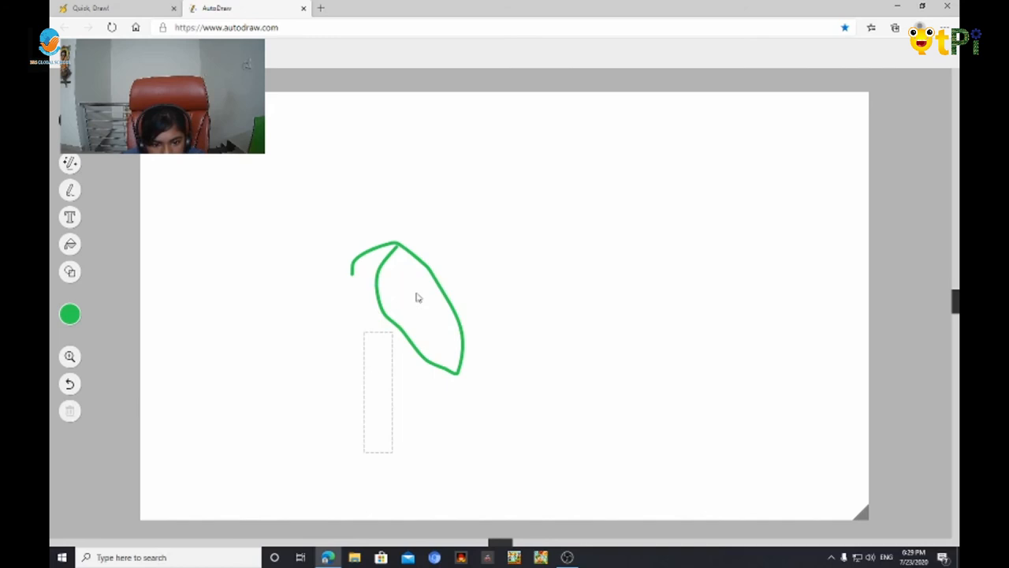
pyautogui.click(416, 296)
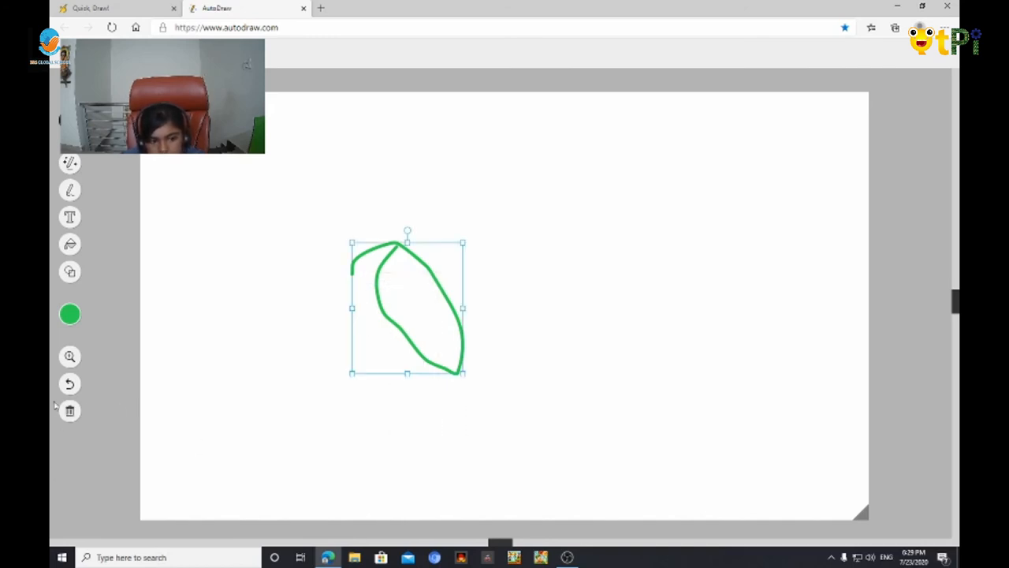
pyautogui.click(69, 410)
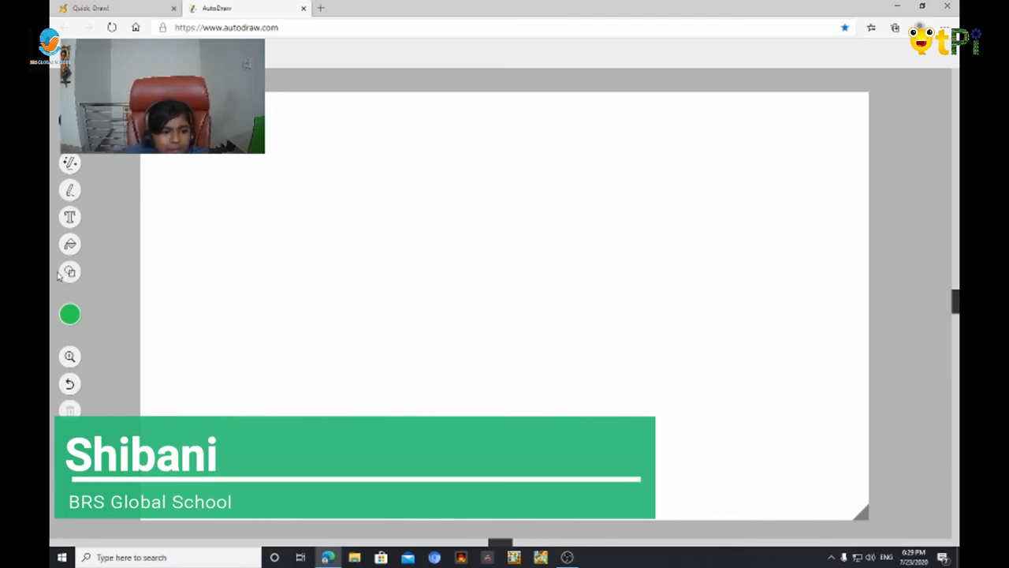
pyautogui.moveTo(69, 272)
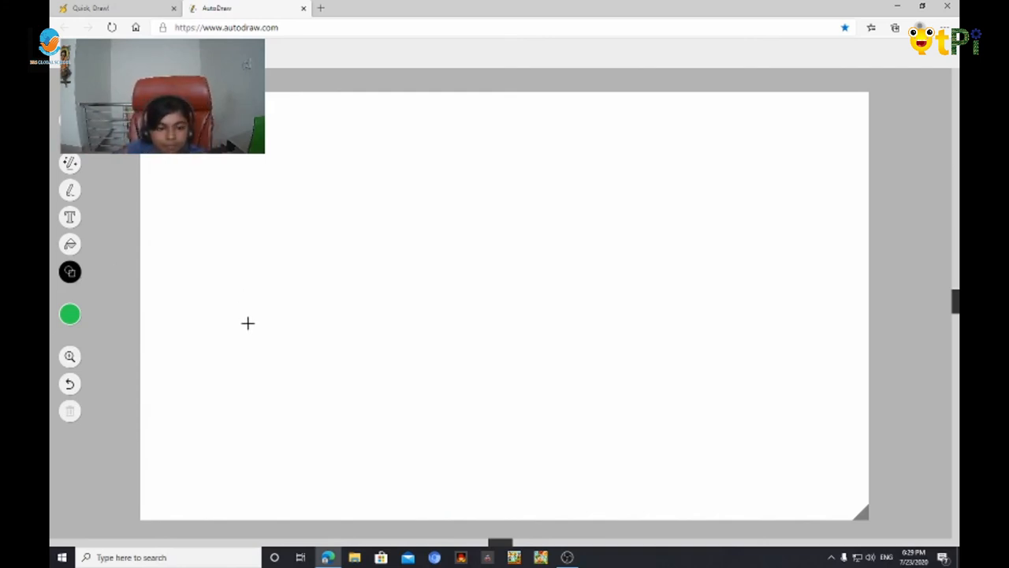
pyautogui.moveTo(250, 256); pyautogui.dragTo(249, 391)
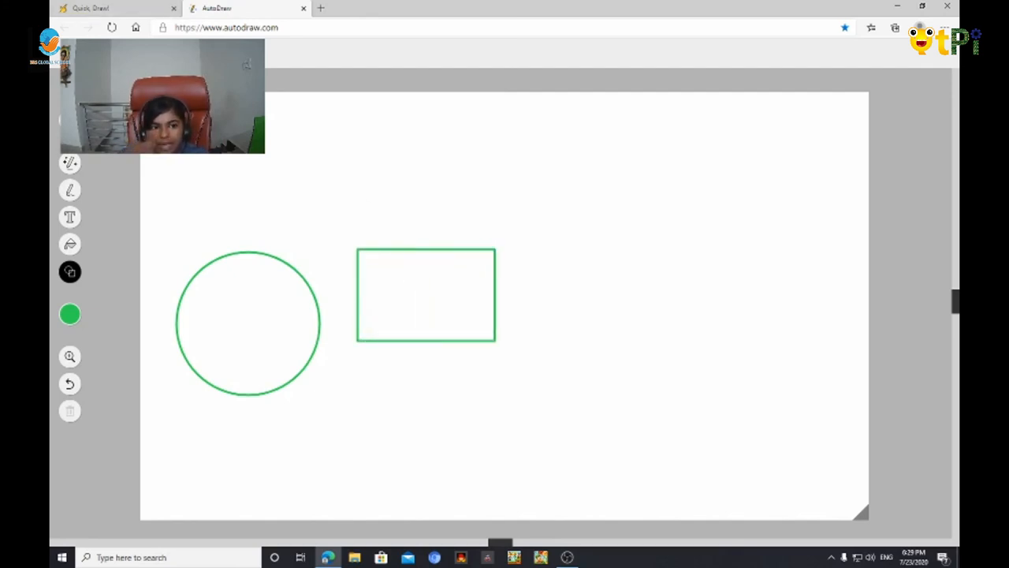
pyautogui.moveTo(442, 238)
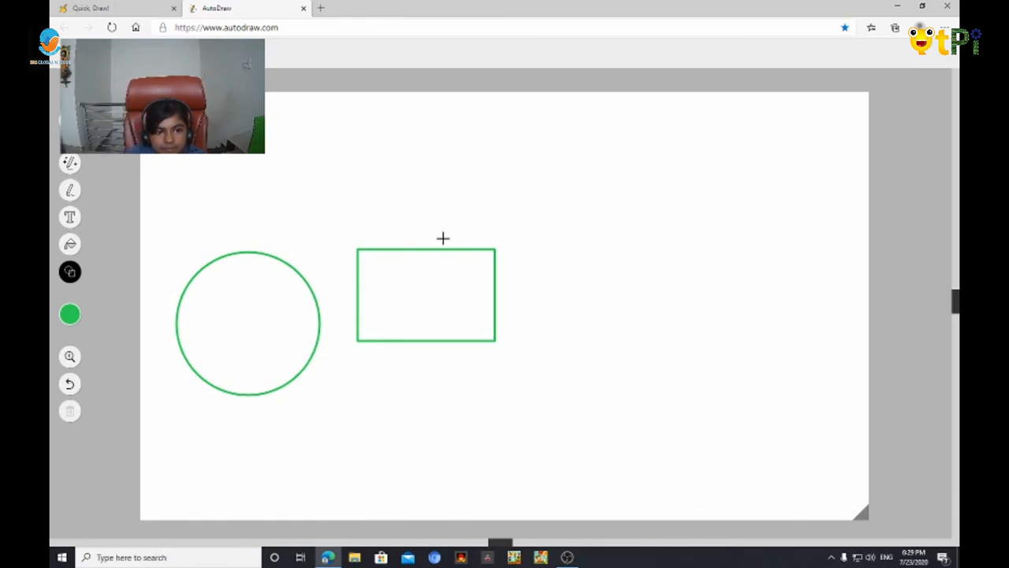
pyautogui.moveTo(350, 102); pyautogui.dragTo(177, 402)
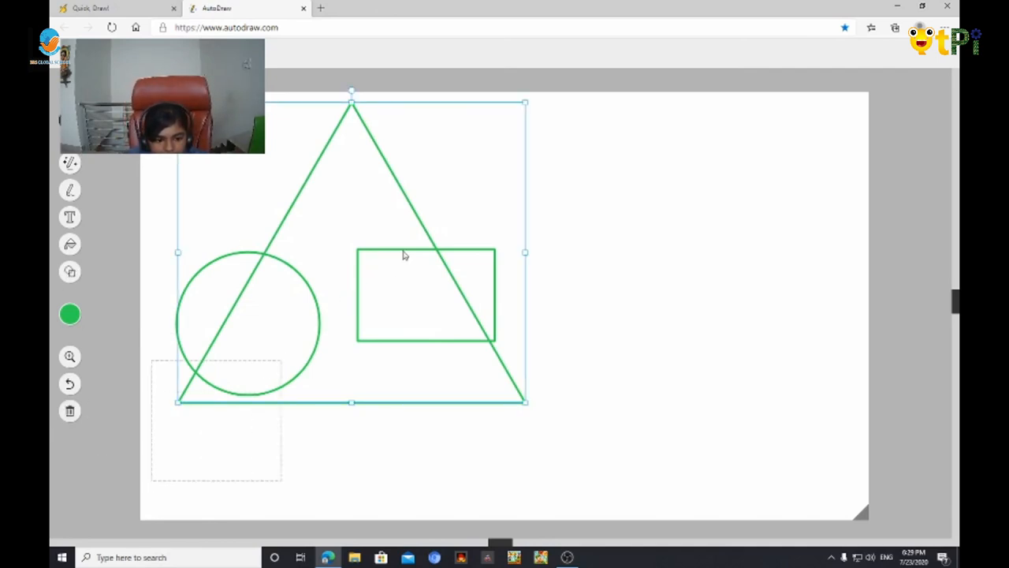
pyautogui.moveTo(70, 410)
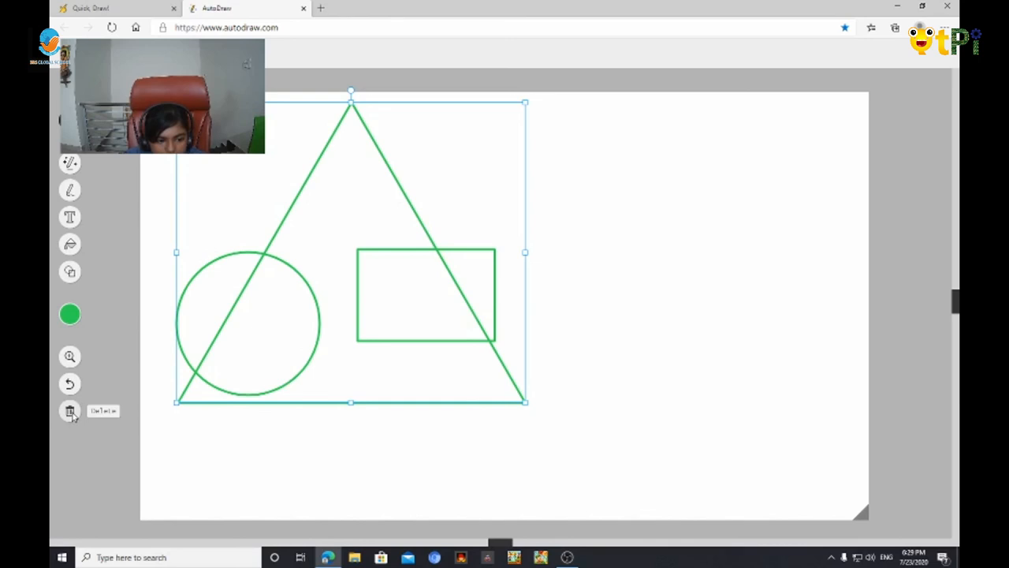
pyautogui.click(70, 410)
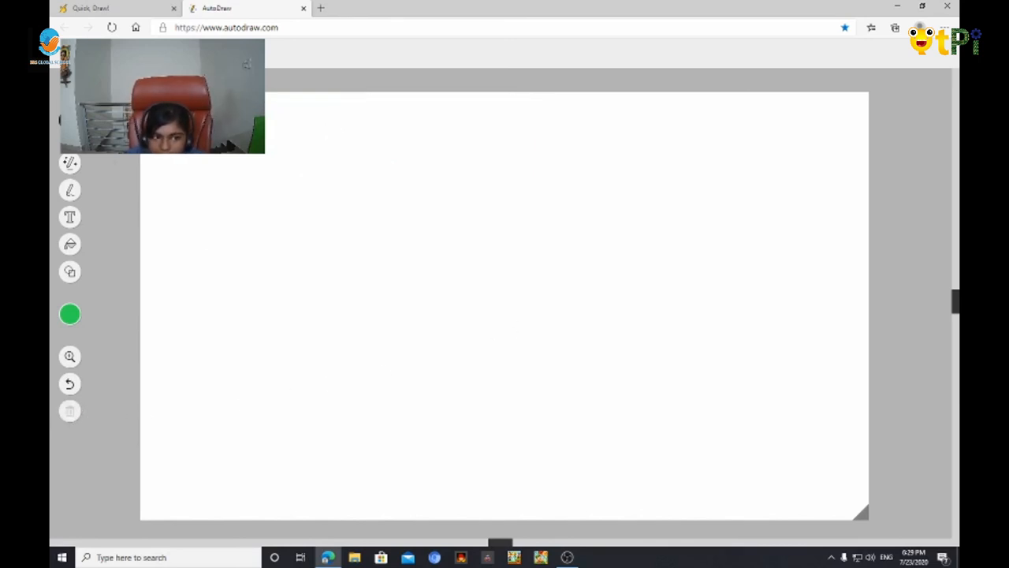